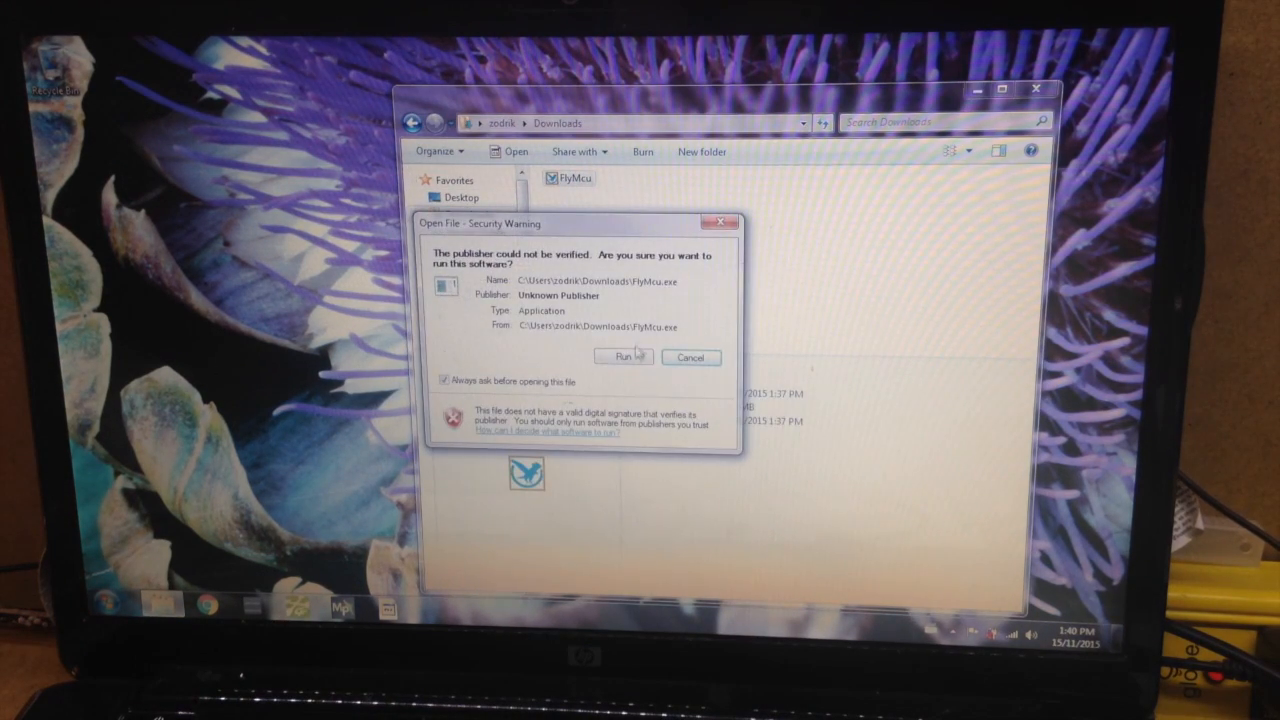
Step: Run the unverified FlyMcu.exe past the Open File security warning
{"action": "left_click", "coordinate": [623, 357]}
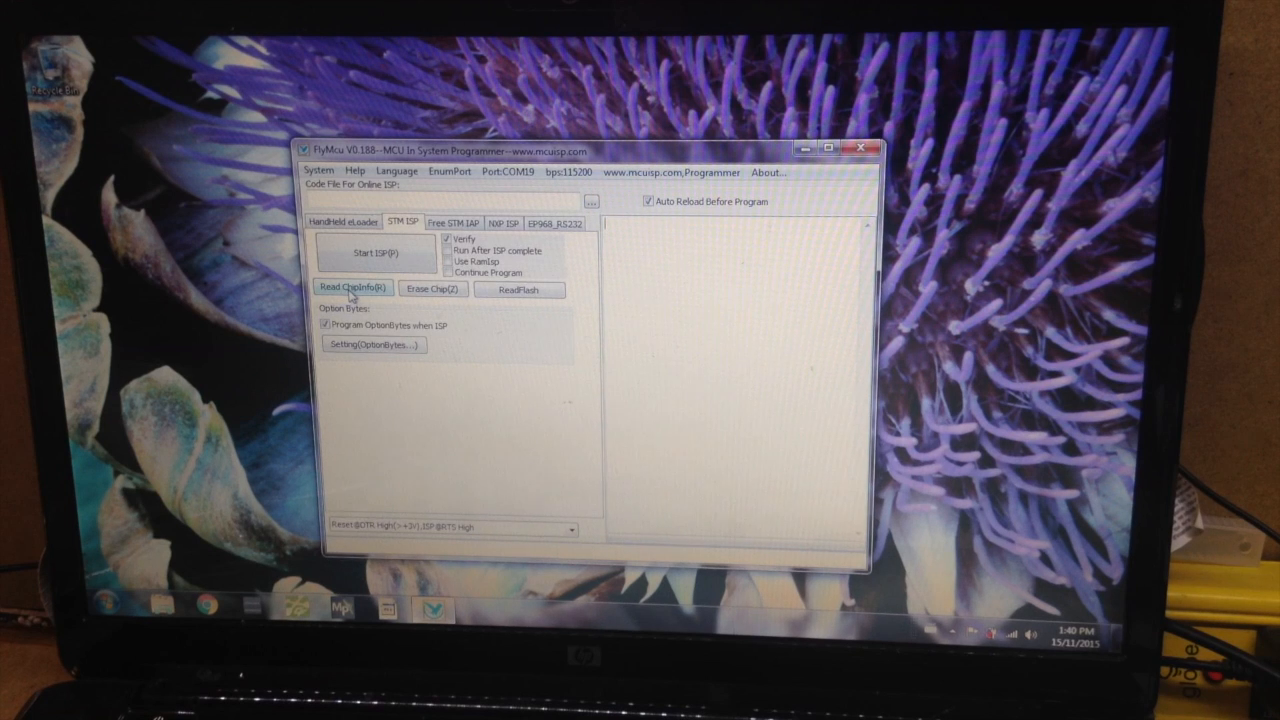
Step: Read ChipInfo over COM19, getting STM32F10xx medium-density, 128KB flash, unique ID
{"action": "left_click", "coordinate": [352, 288]}
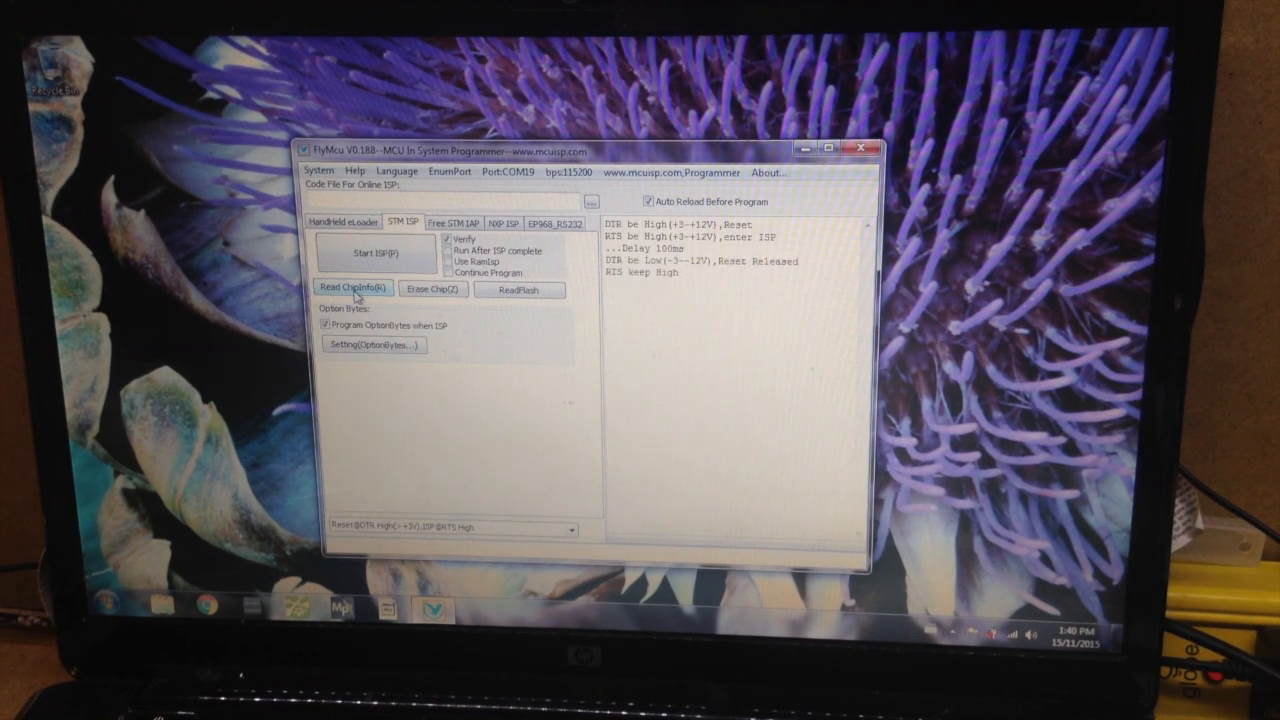
{"action": "left_click", "coordinate": [352, 287]}
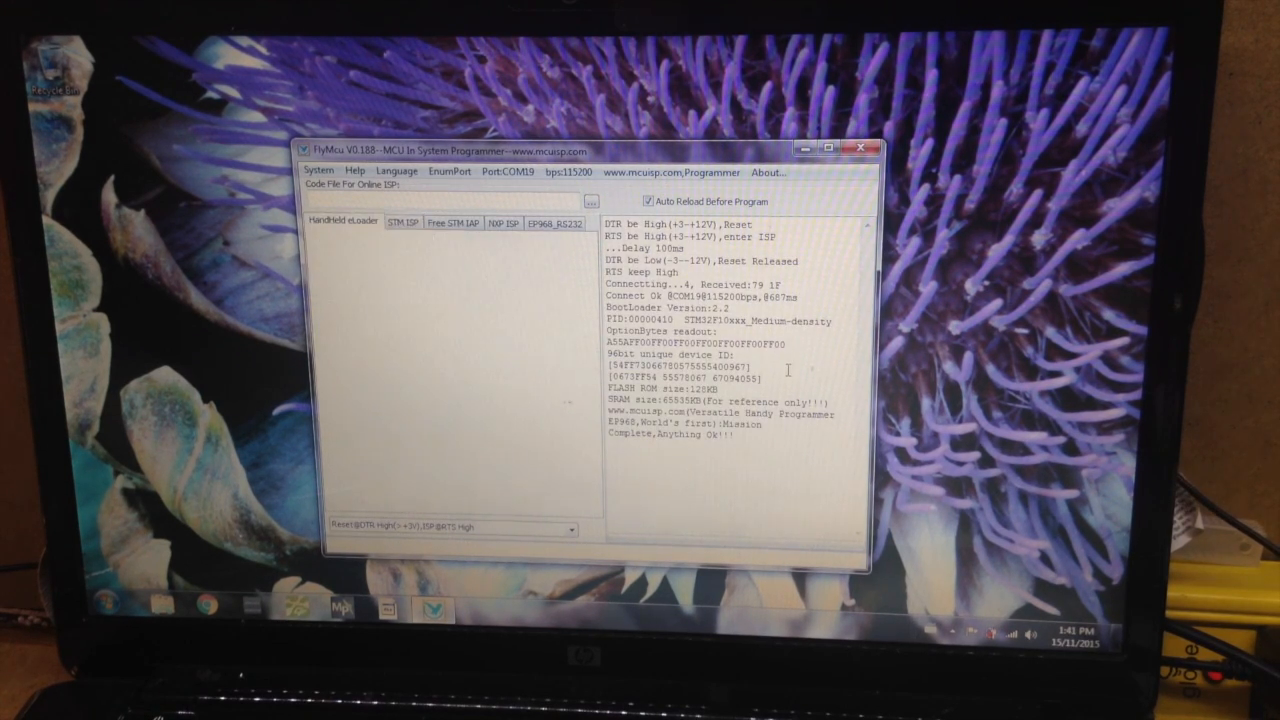
{"action": "left_click", "coordinate": [385, 222]}
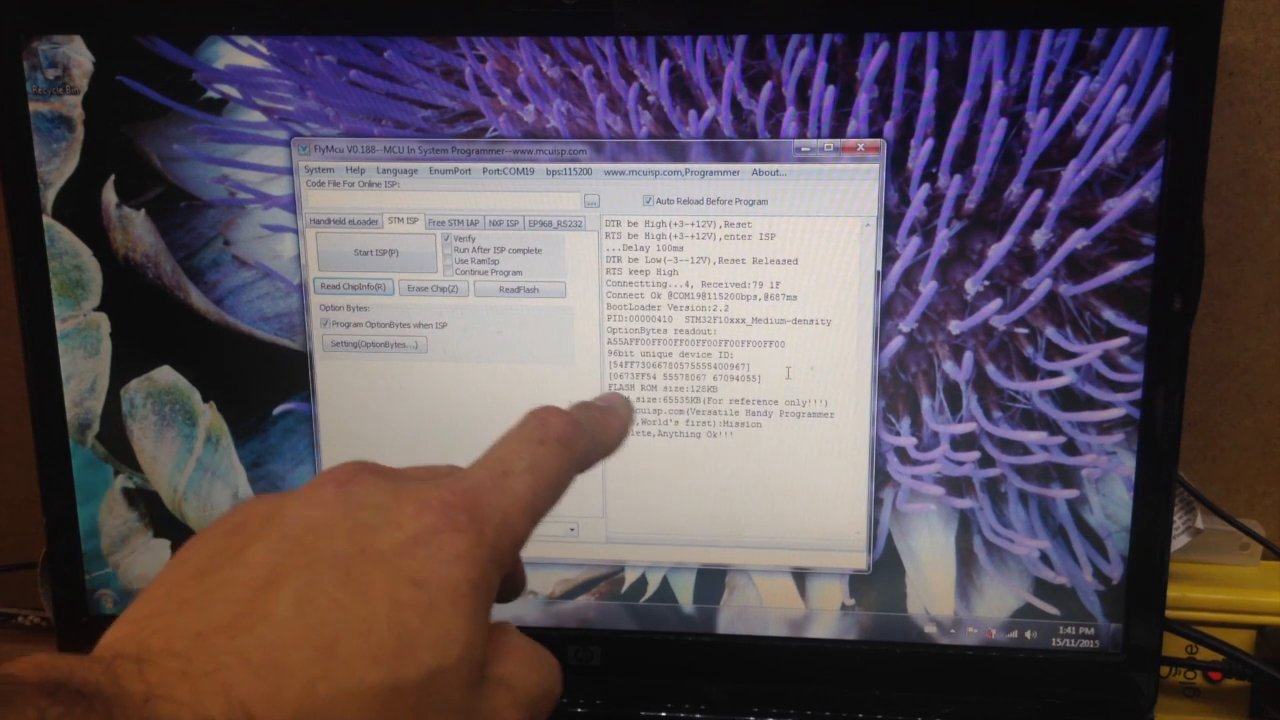